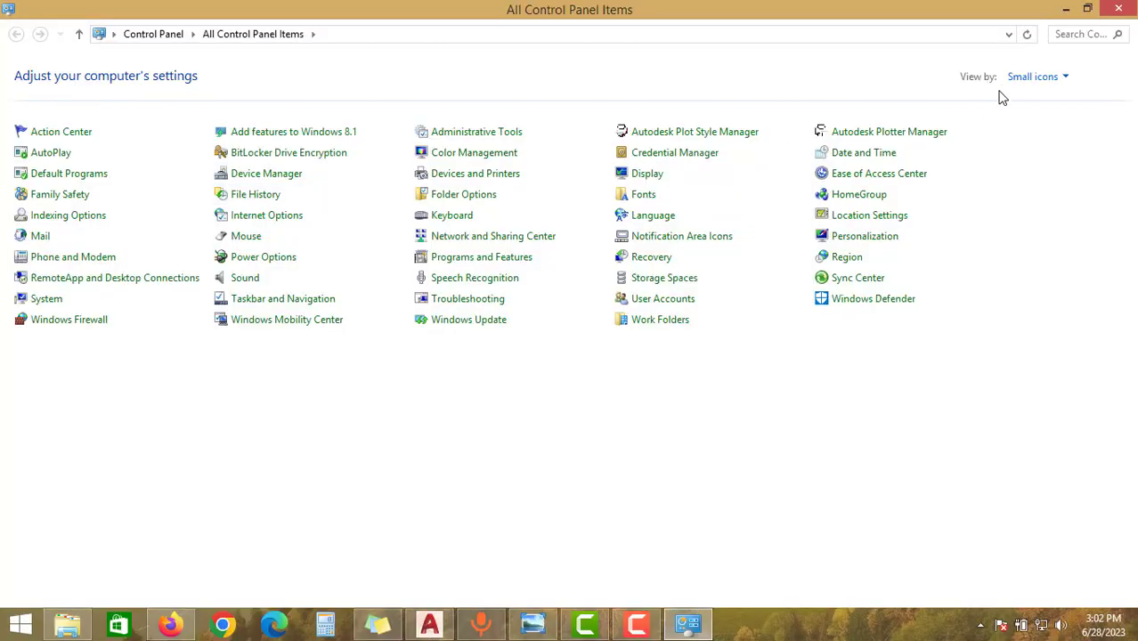
Keep Control Panel items as small icons and go to the Windows Firewall page
left_click(1037, 75)
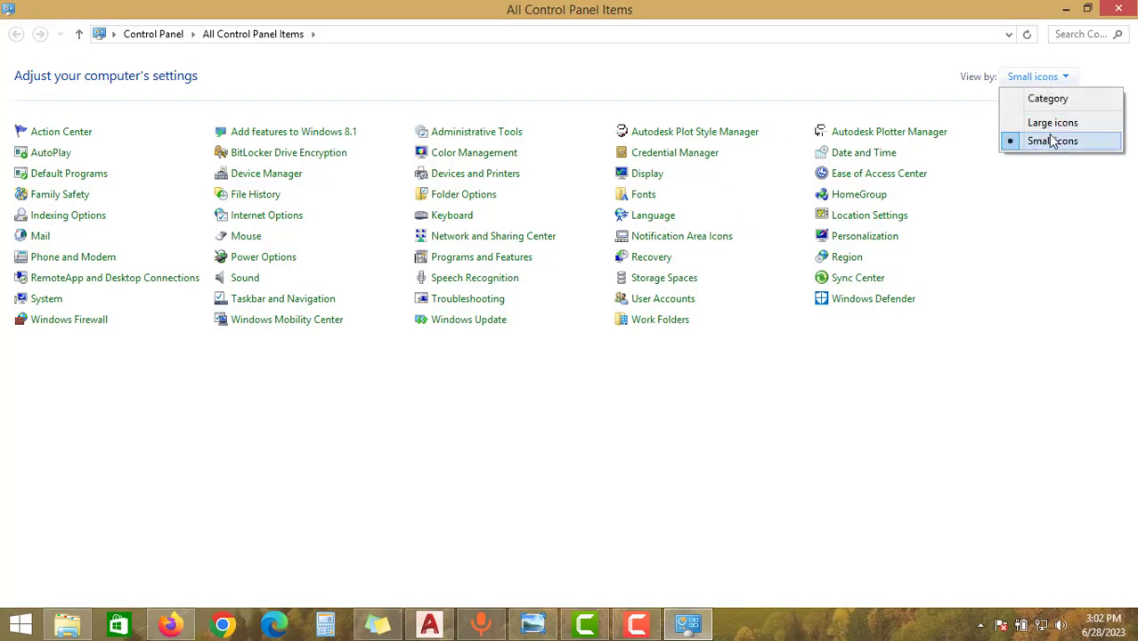
left_click(1051, 140)
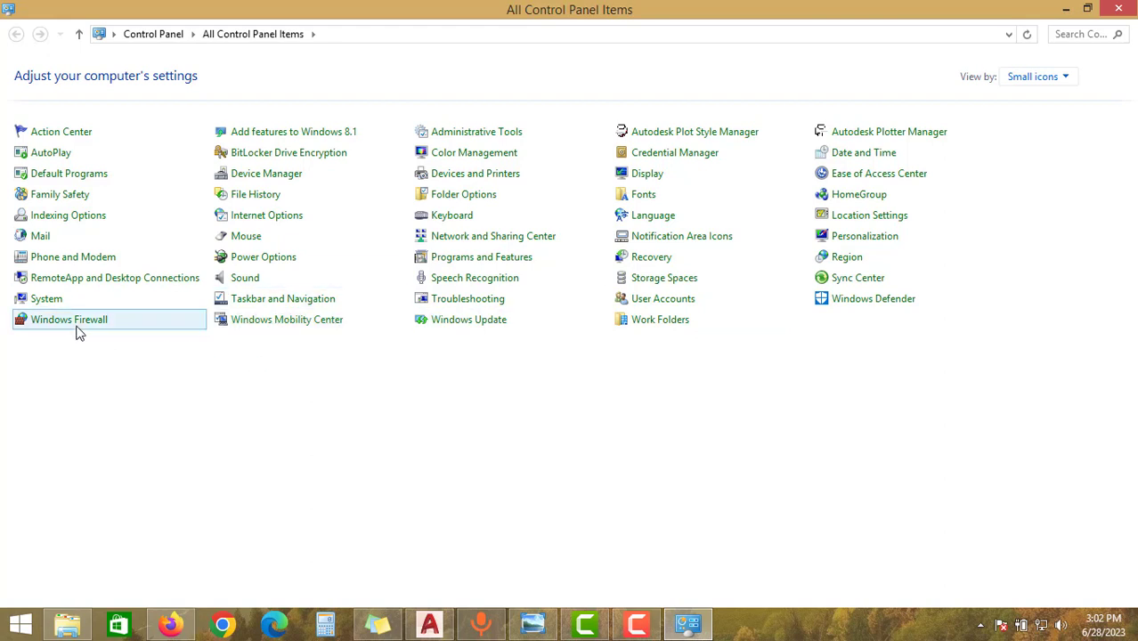
mouse_move(68, 318)
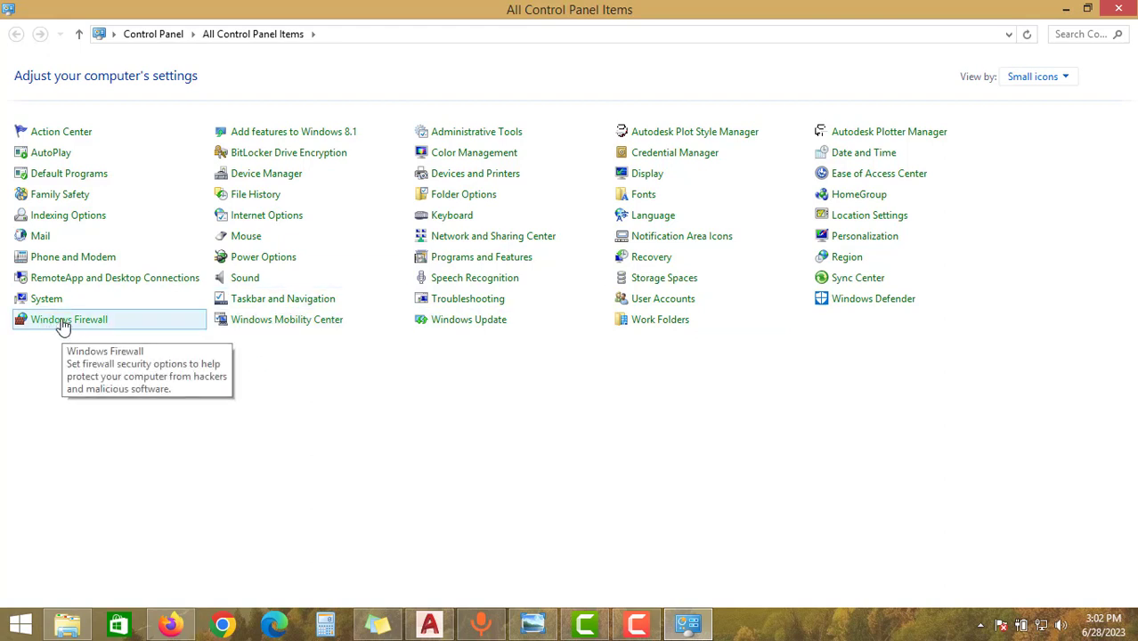
left_click(70, 319)
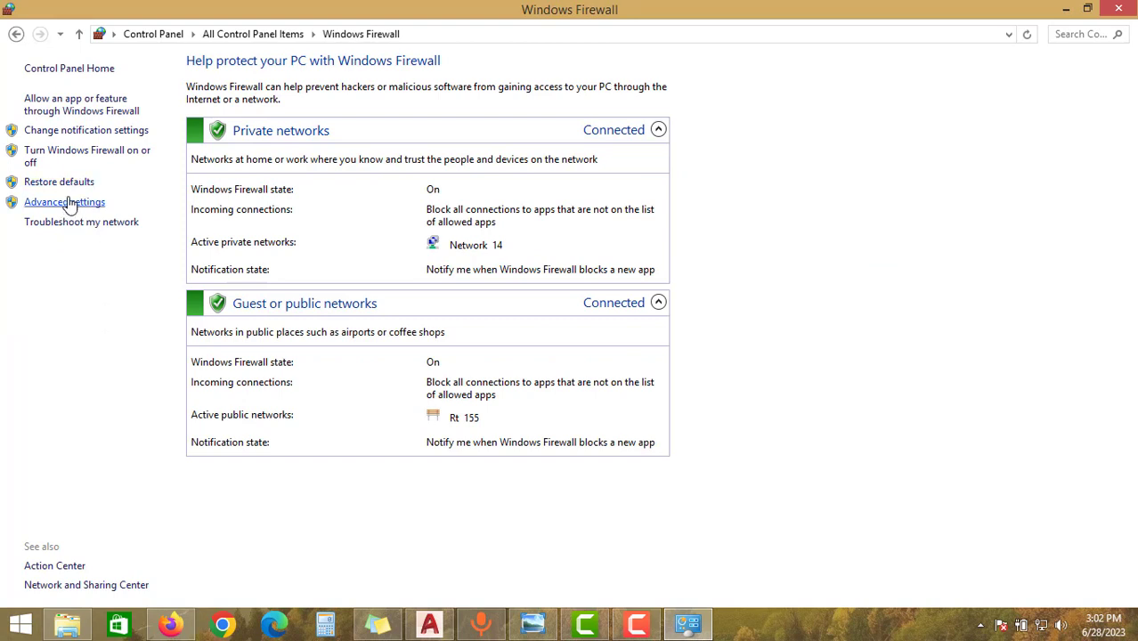
mouse_move(64, 203)
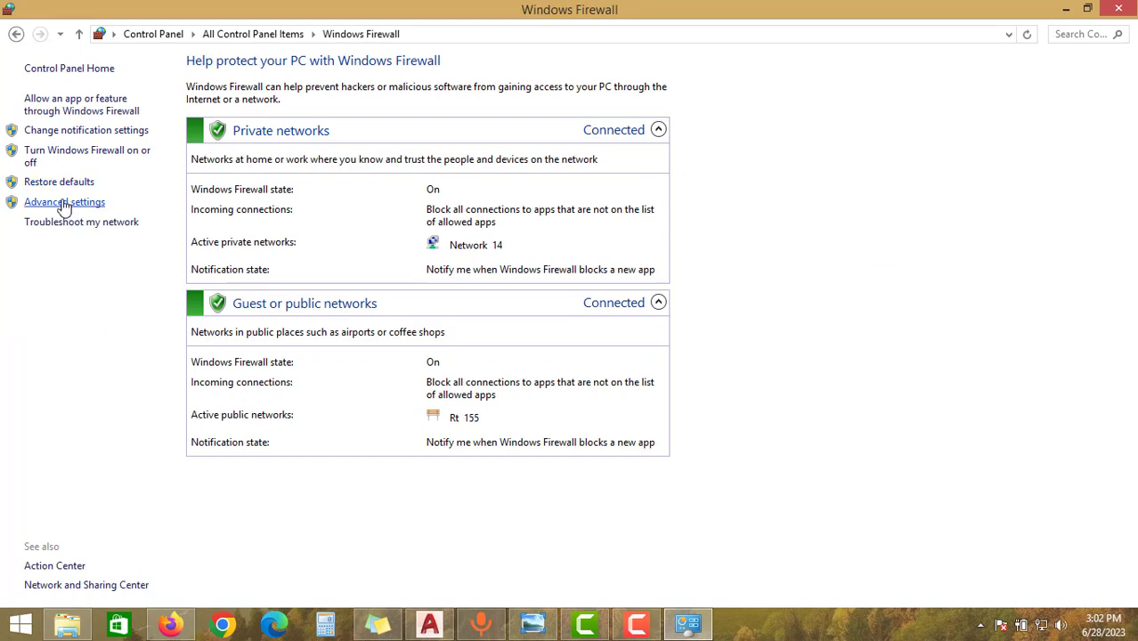
Enter Advanced settings and start a new rule under Outbound Rules
left_click(64, 203)
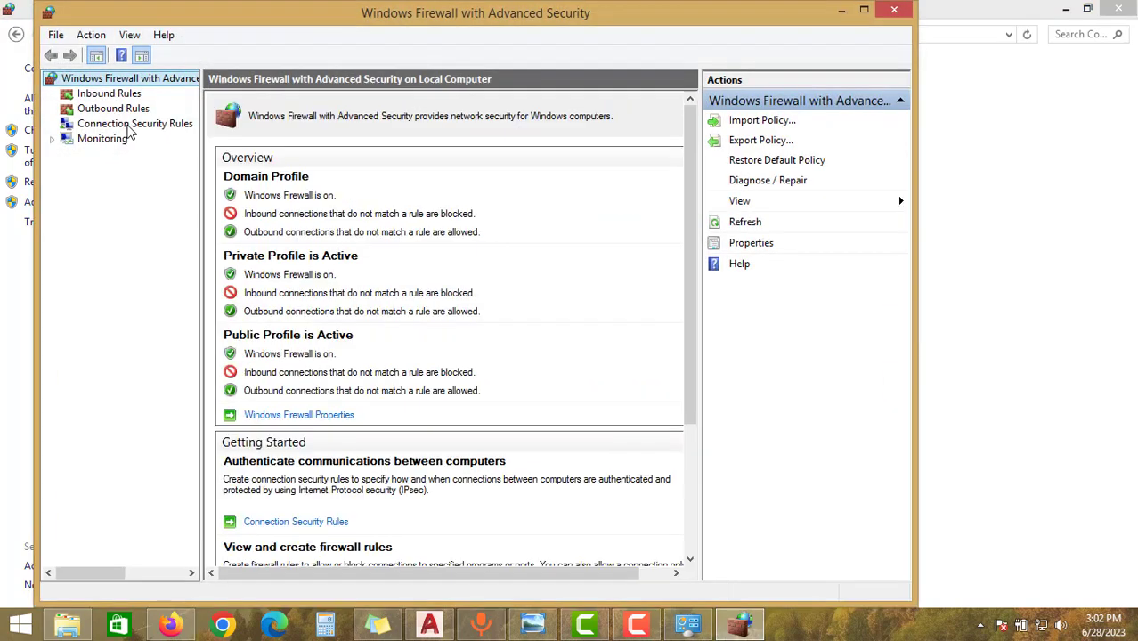
left_click(114, 109)
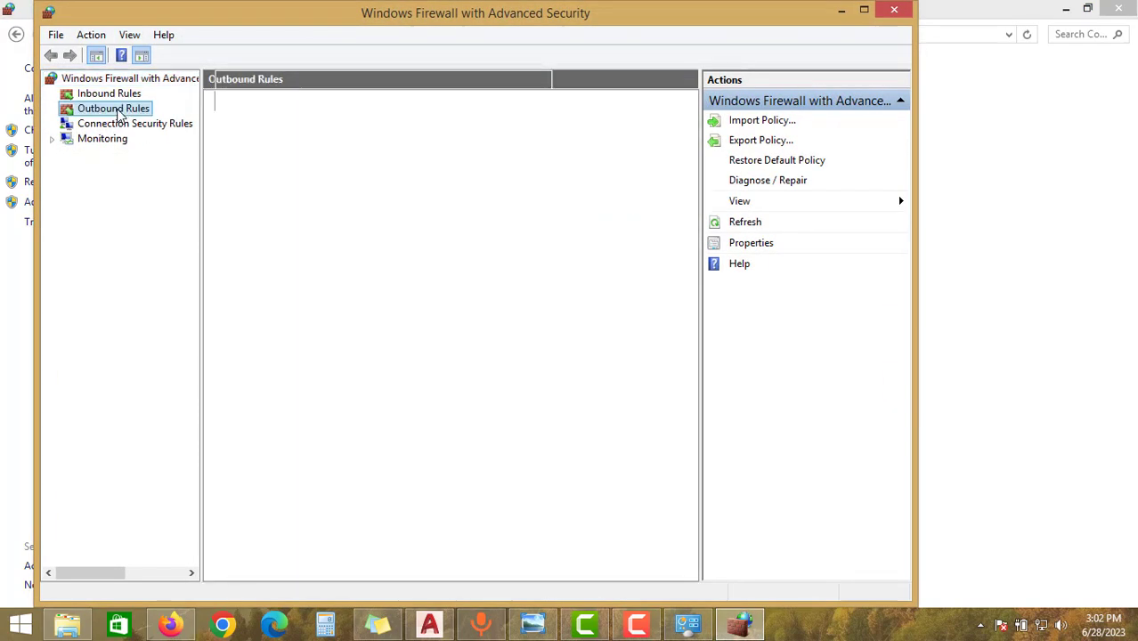
right_click(114, 108)
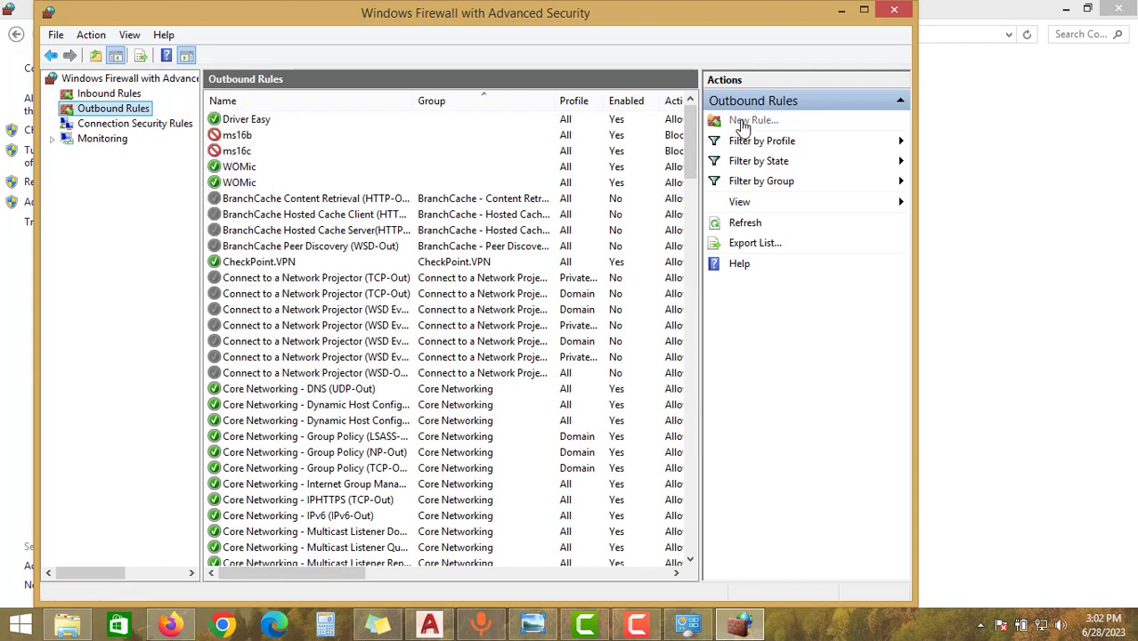
left_click(751, 121)
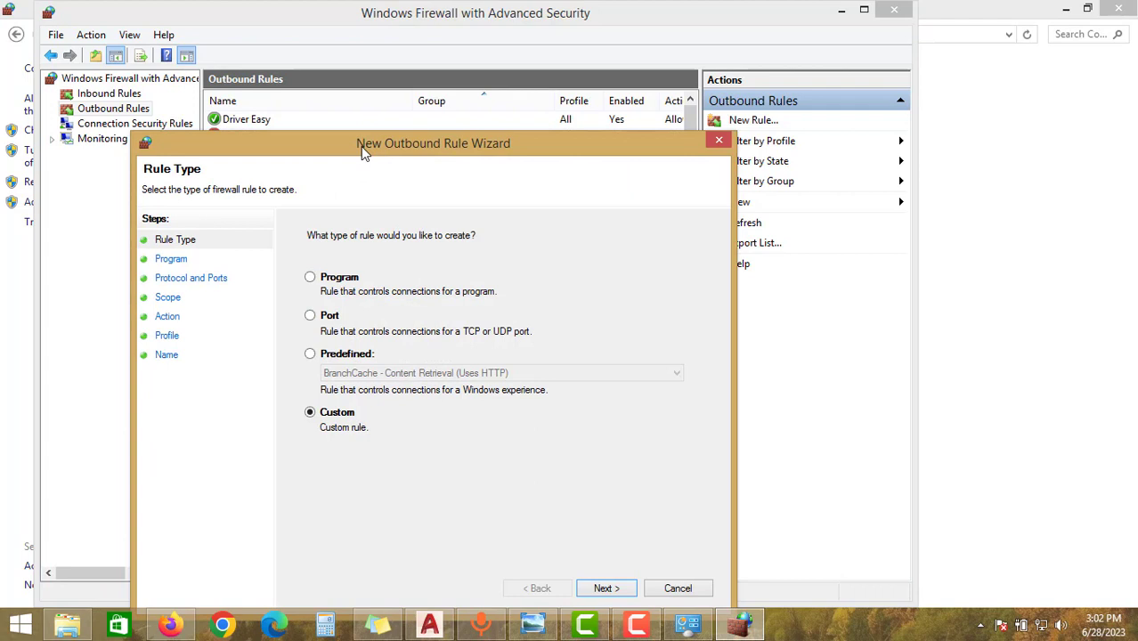
Make it a Custom rule for all programs, any protocol, scoped to these remote IP addresses
left_click(606, 587)
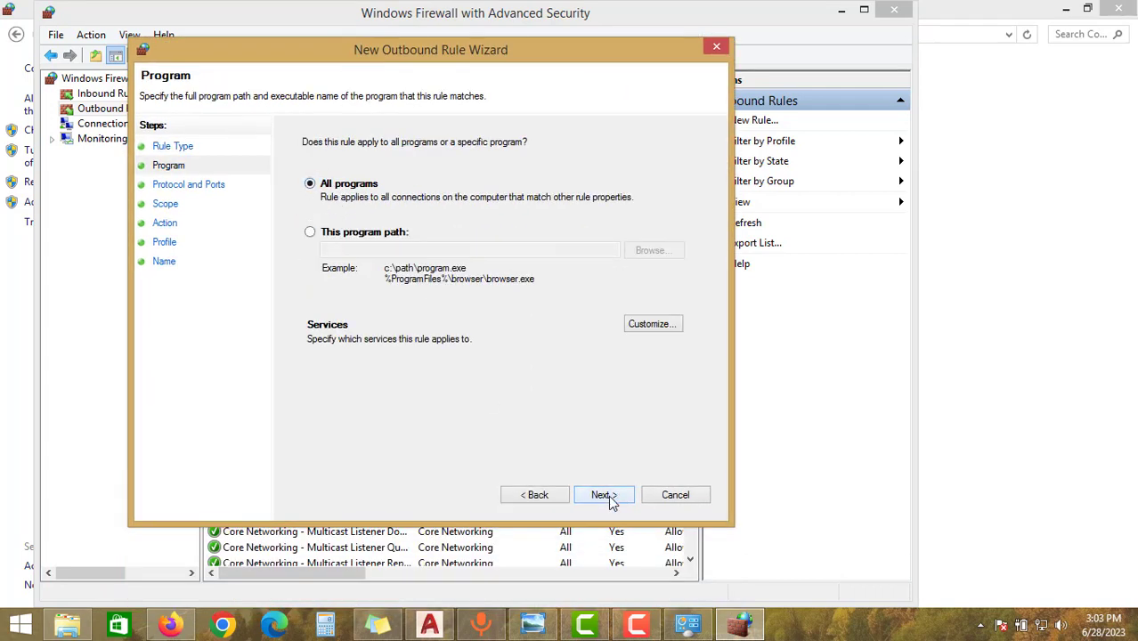
left_click(604, 495)
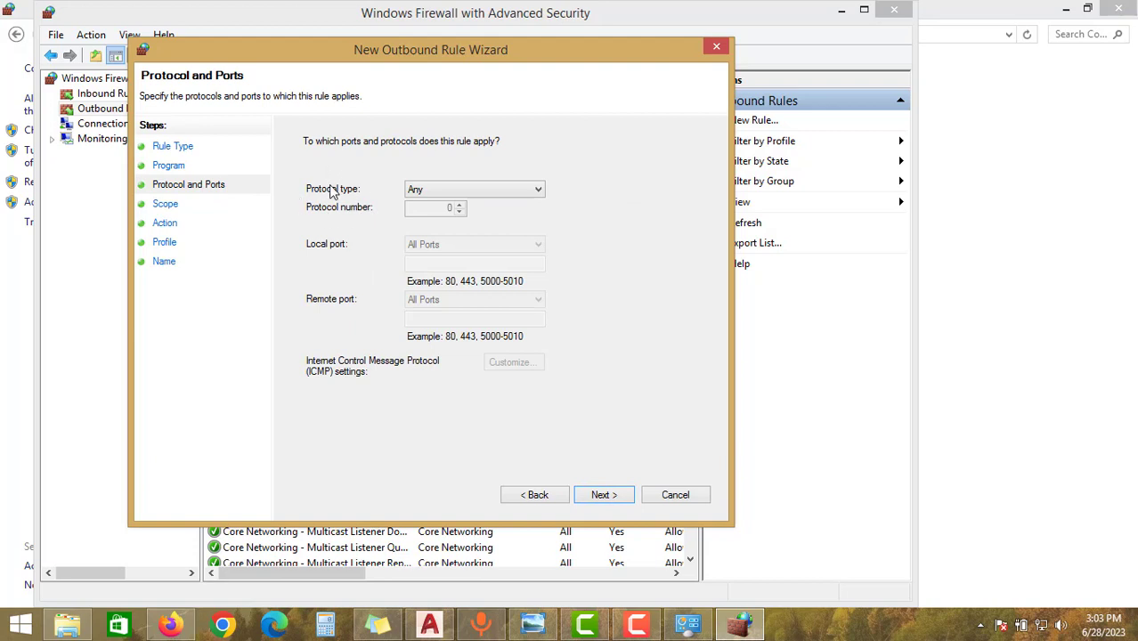
left_click(602, 495)
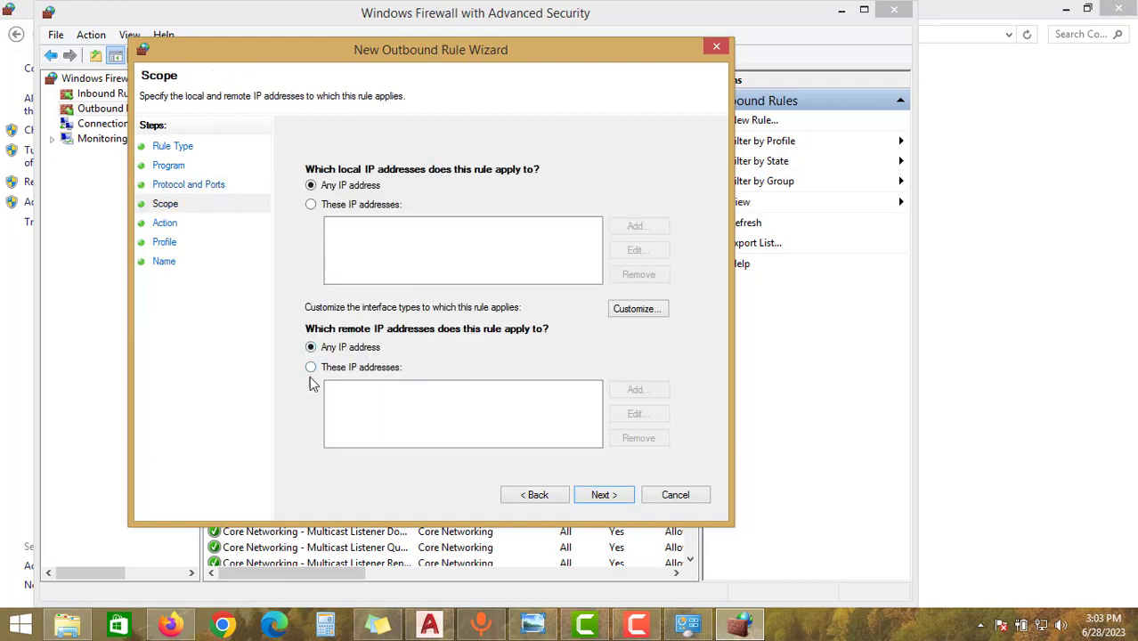
left_click(310, 367)
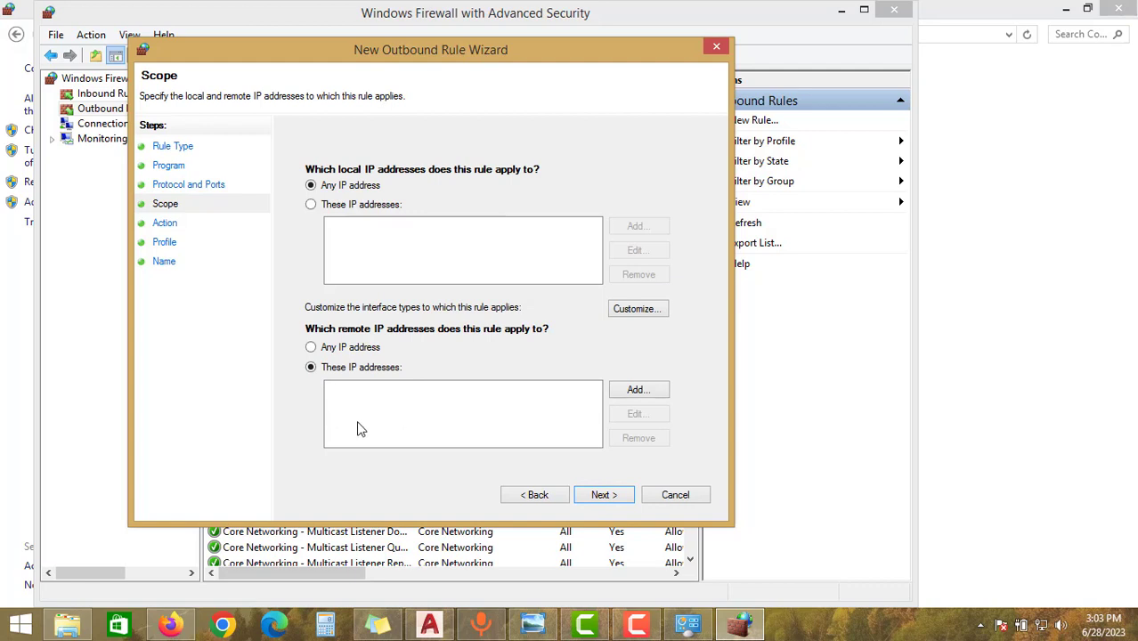
mouse_move(579, 406)
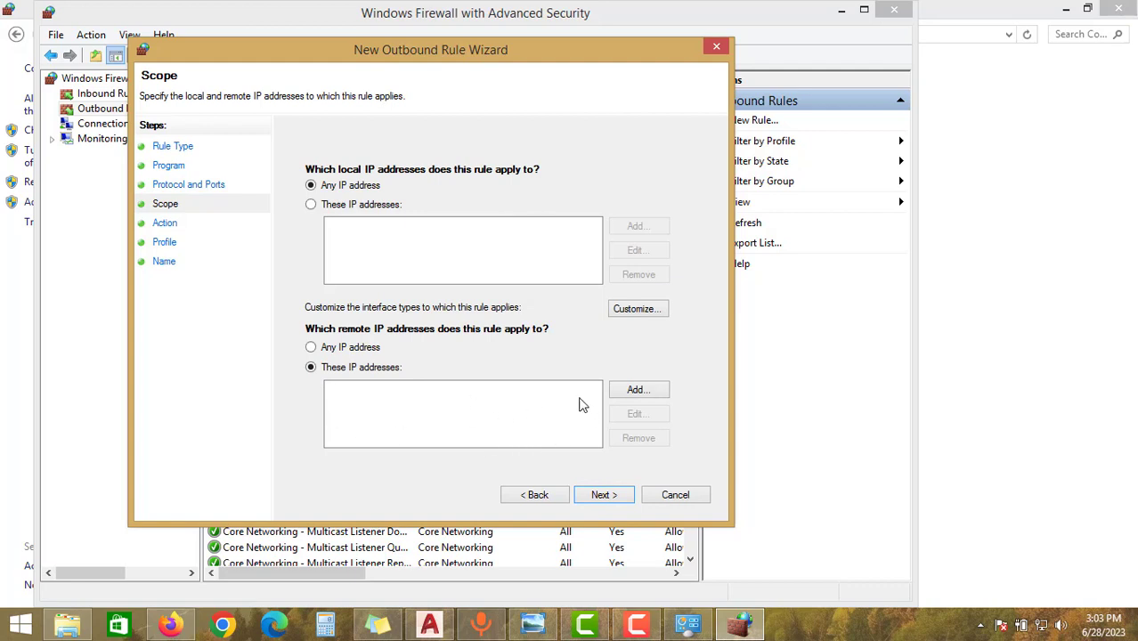
mouse_move(602, 402)
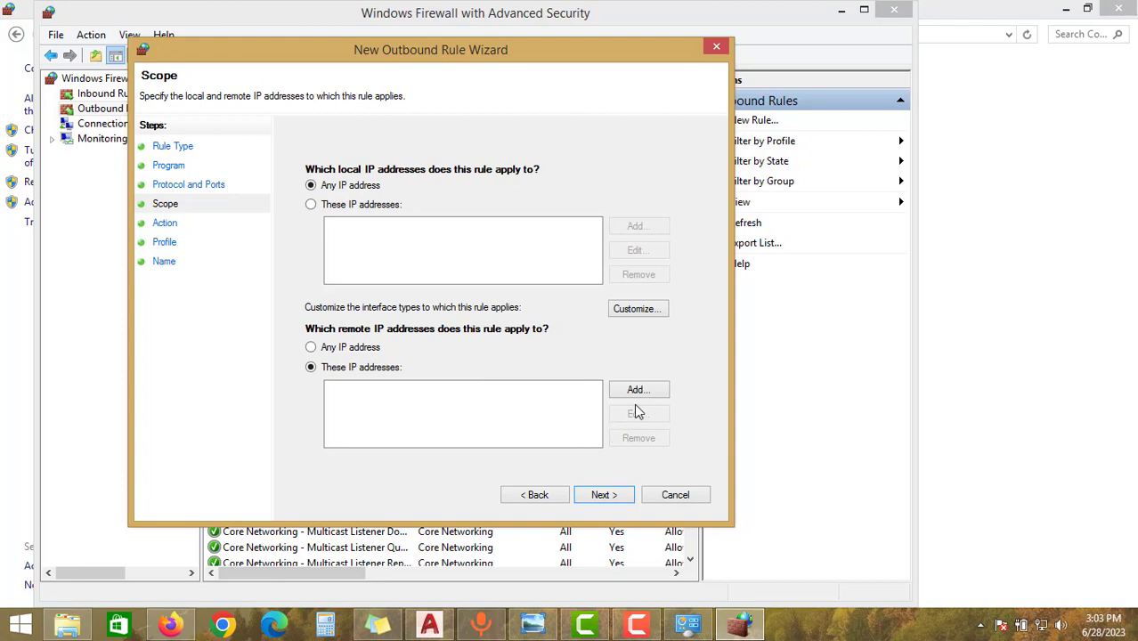
left_click(638, 388)
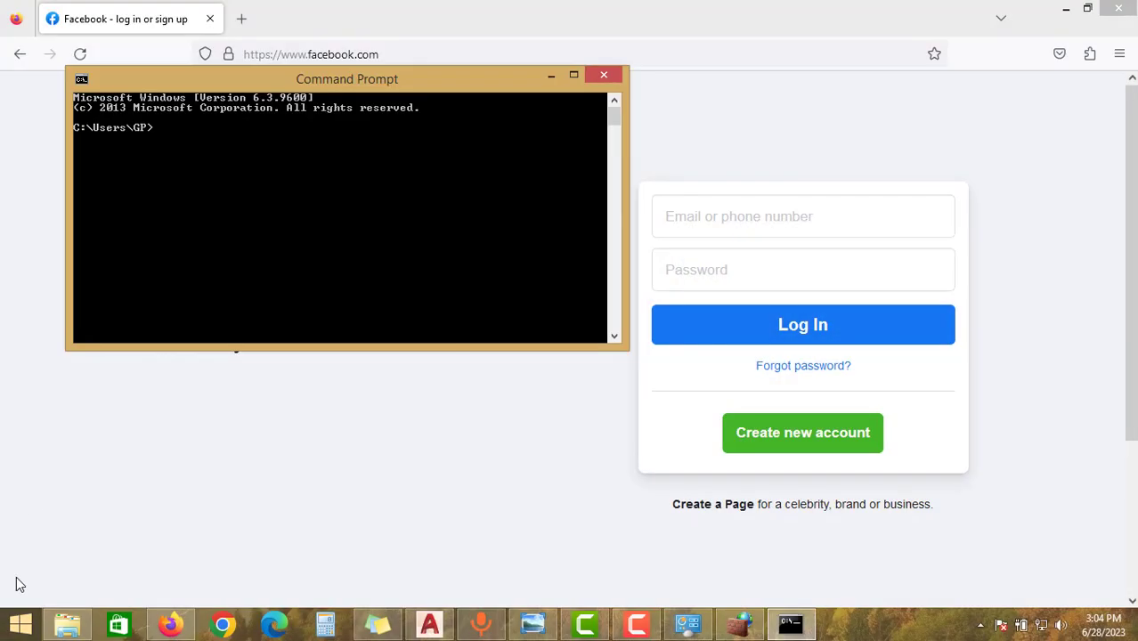
type("nslo")
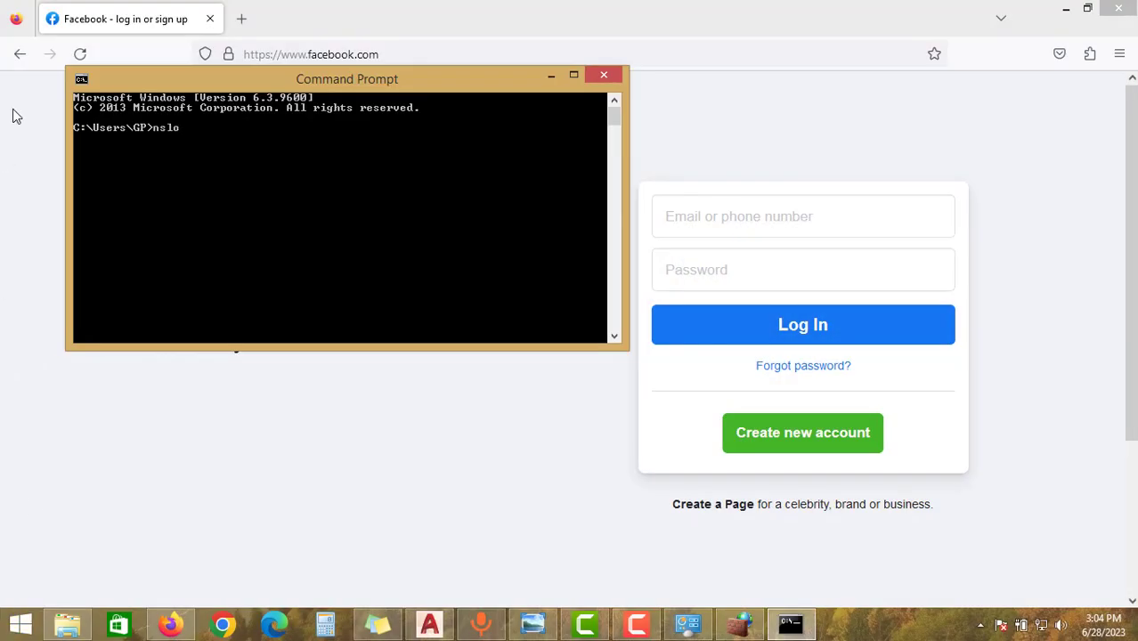
type("okup")
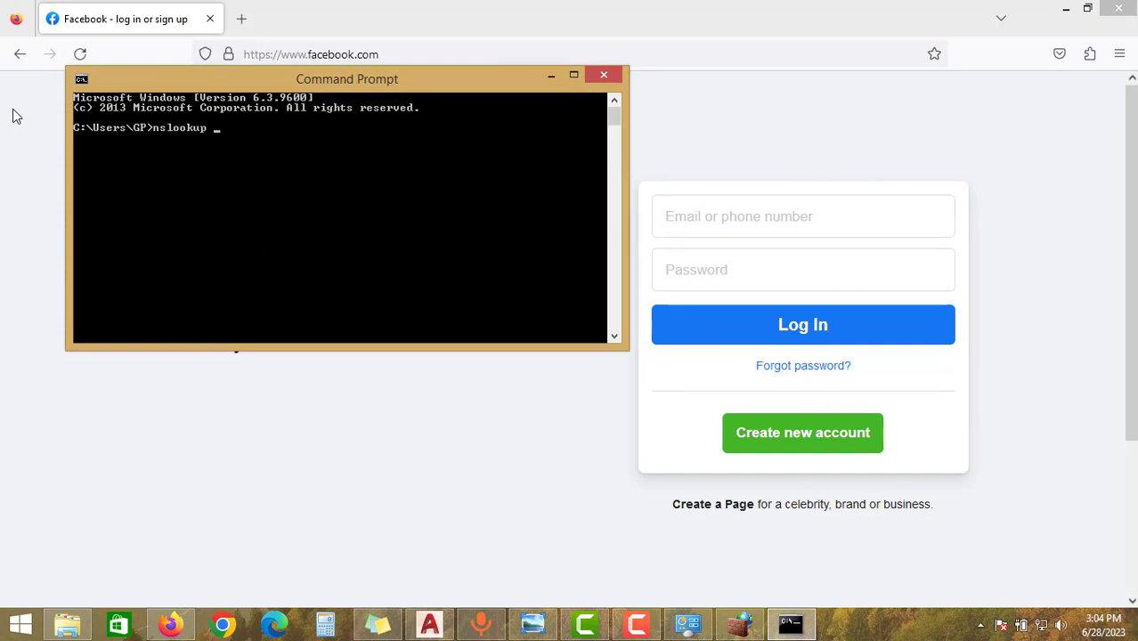
type("www")
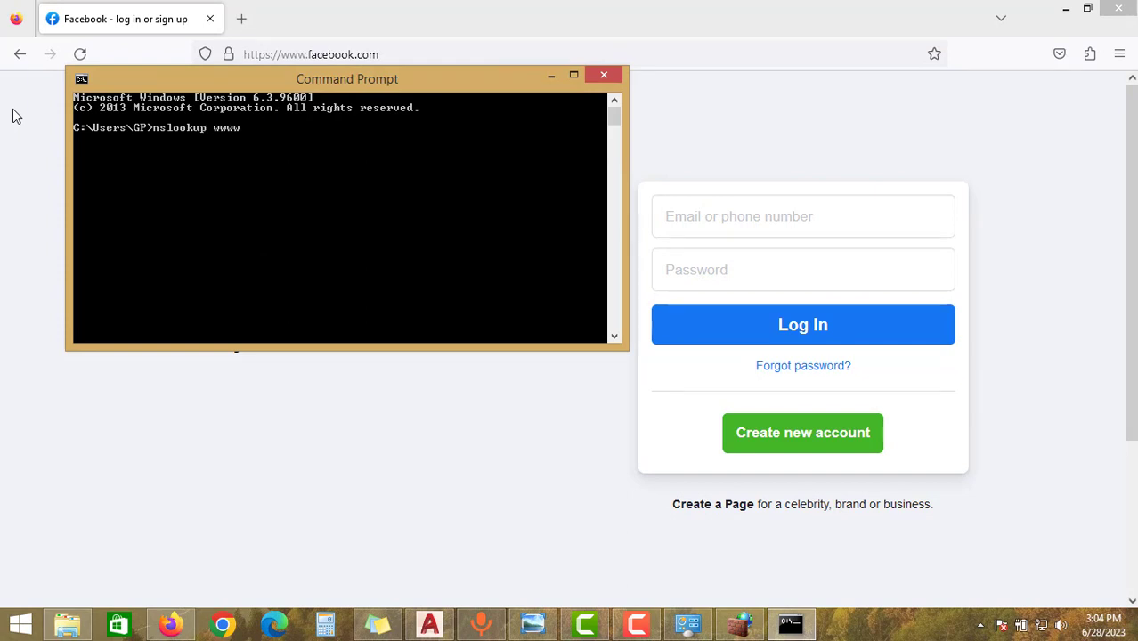
type(".f")
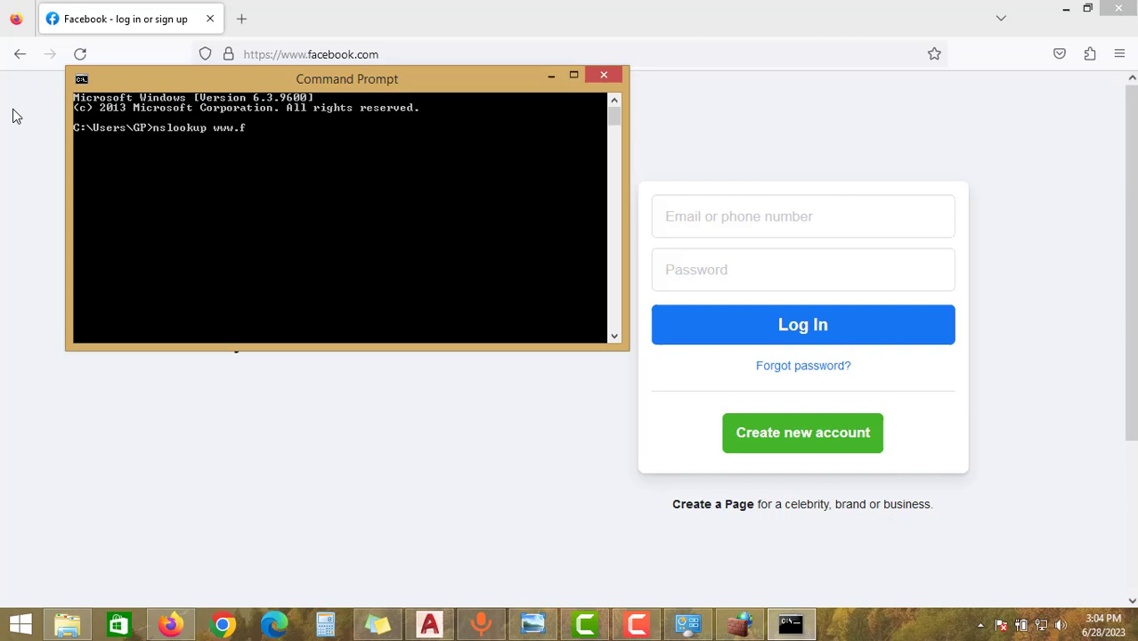
type("acebook")
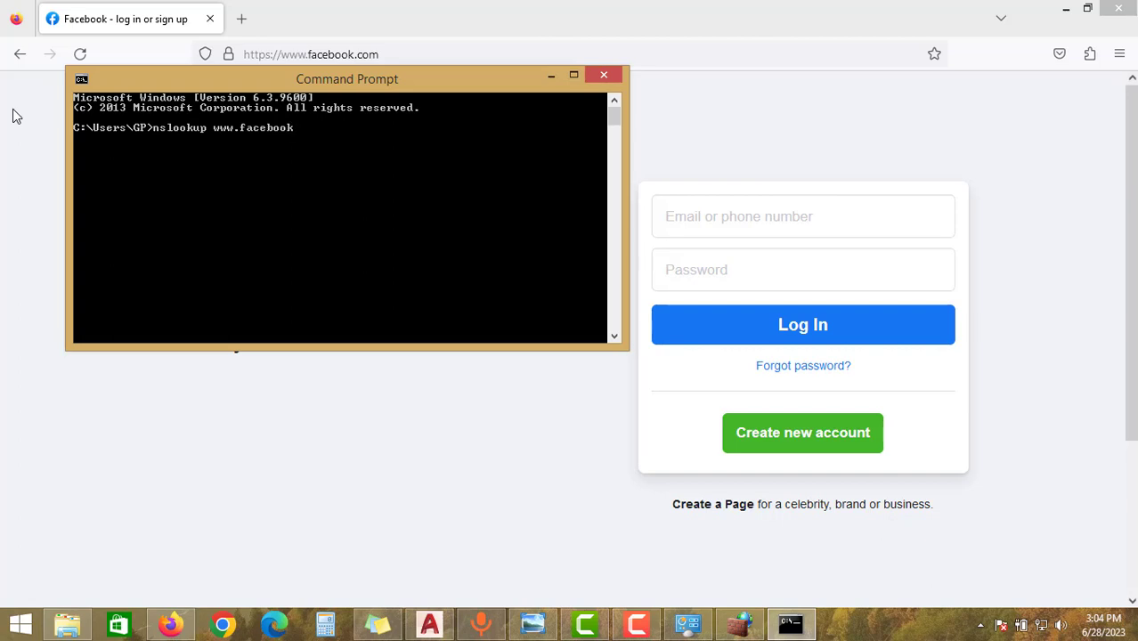
type(".com")
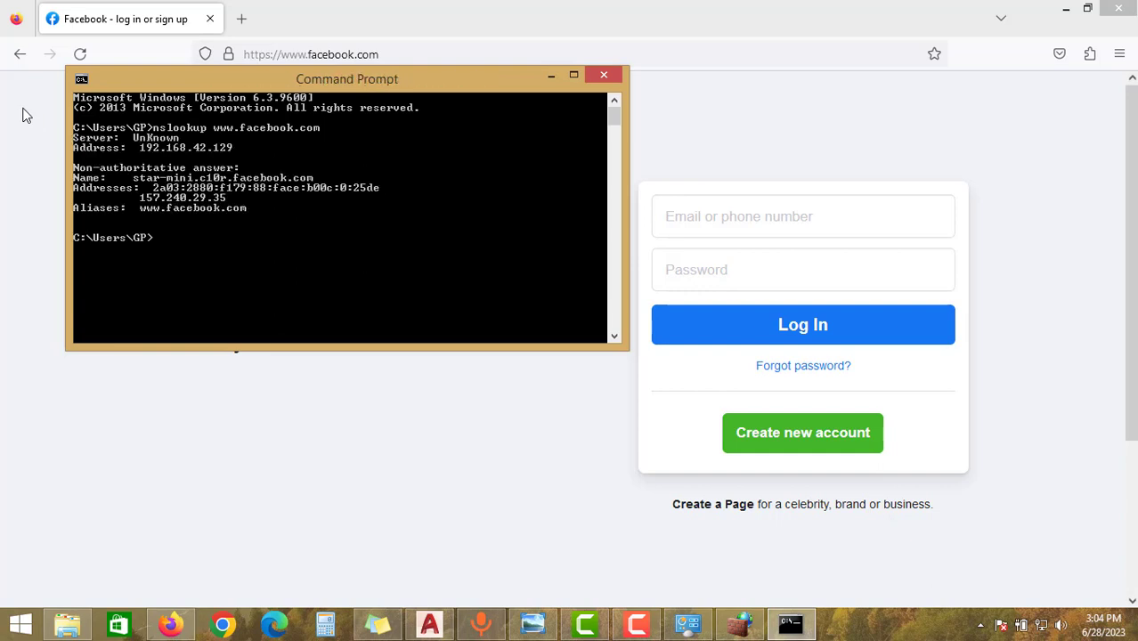
mouse_move(198, 207)
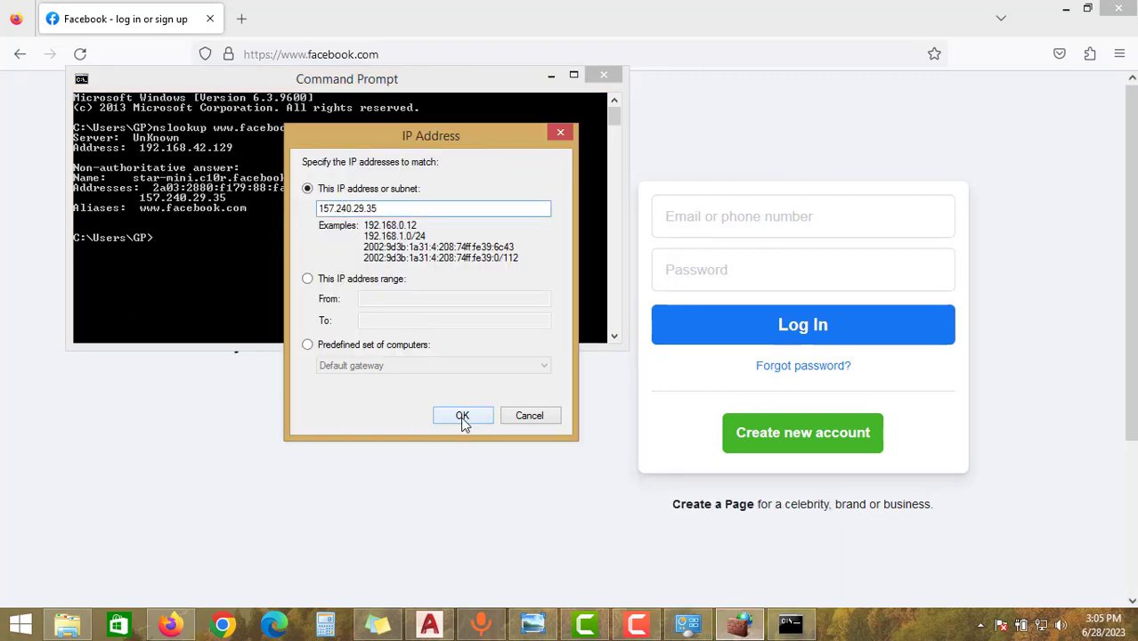
Confirm 157.240.29.35, keep all profiles, name the rule 'fb b…' and finish it
left_click(463, 417)
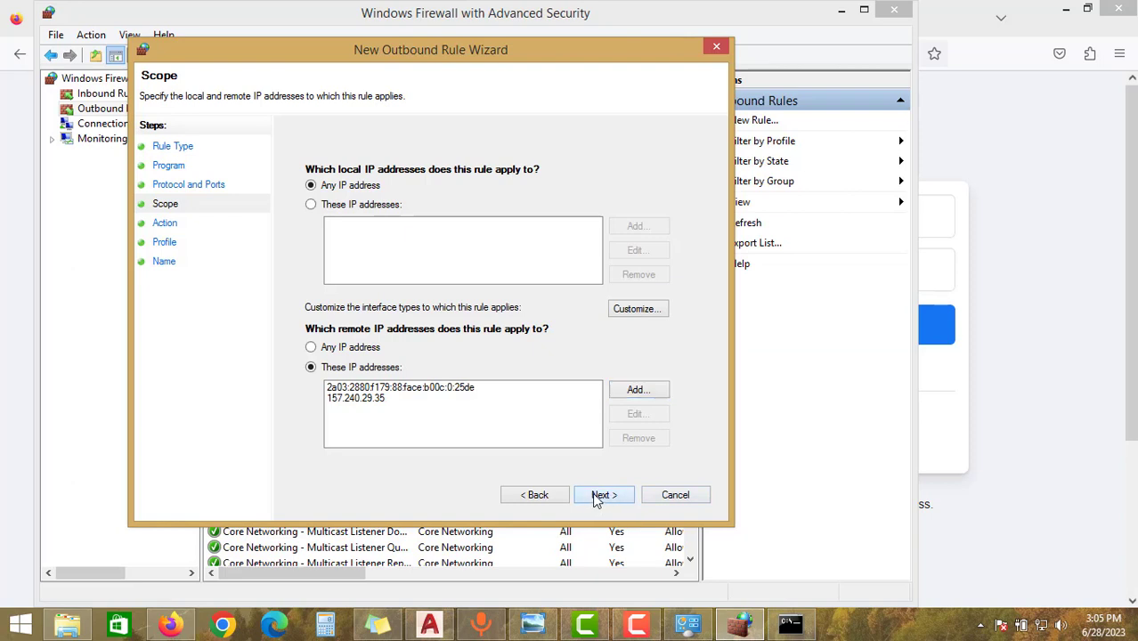
left_click(602, 495)
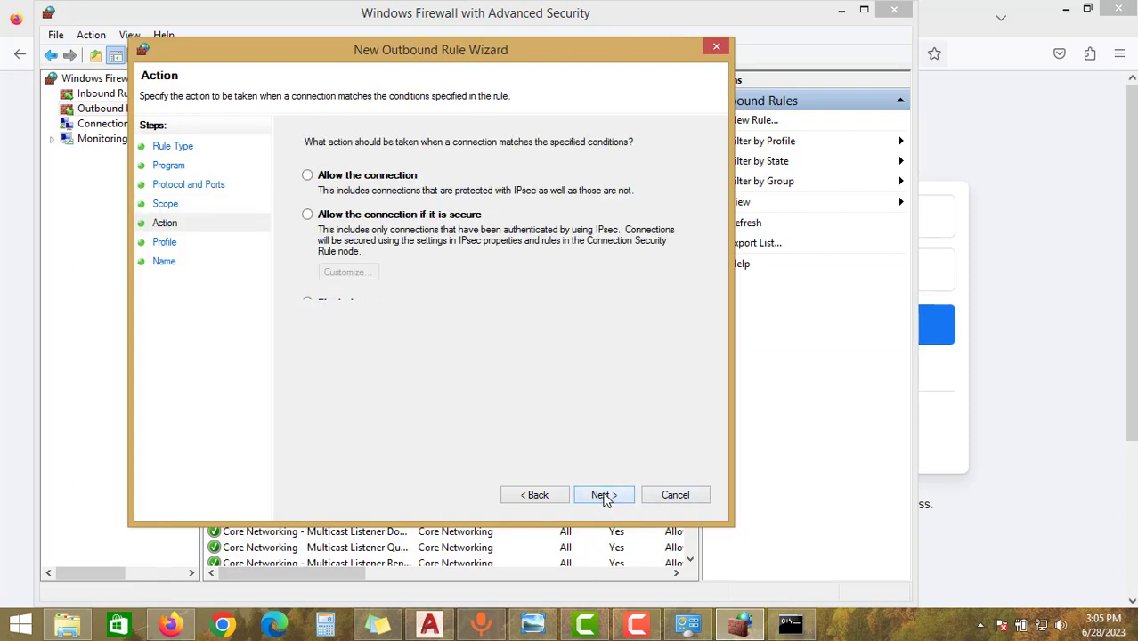
left_click(603, 495)
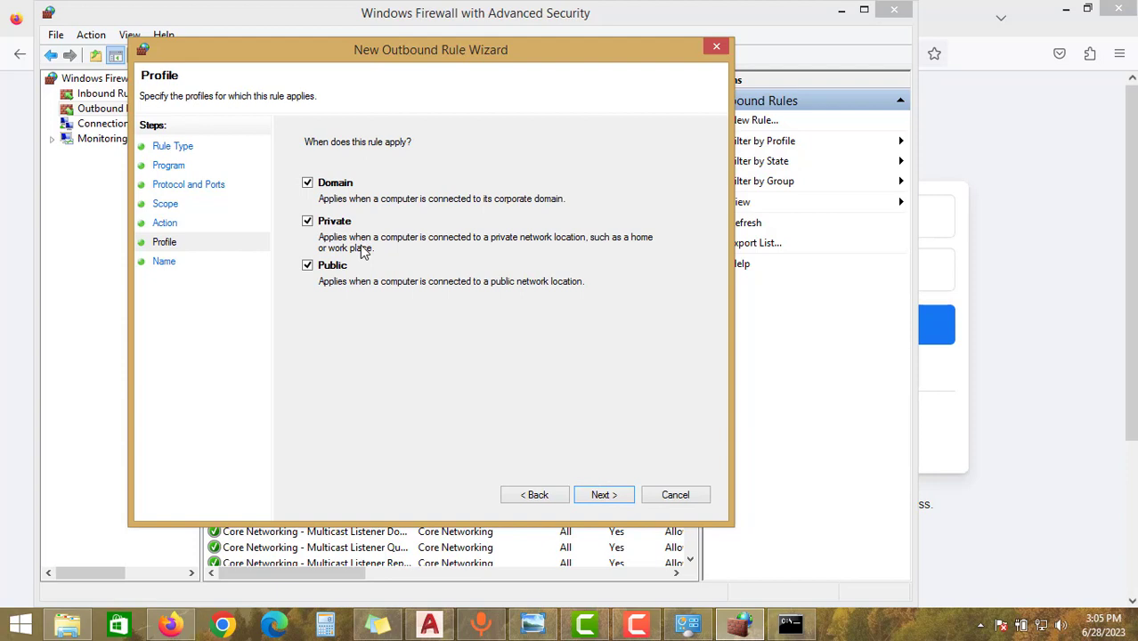
left_click(604, 495)
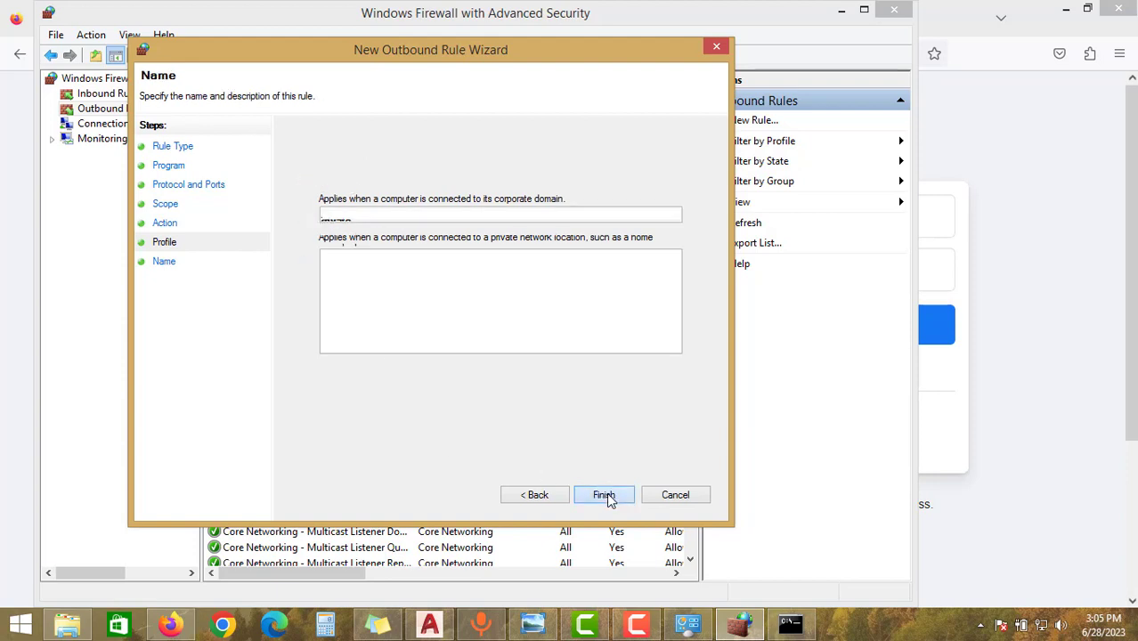
type("fb b")
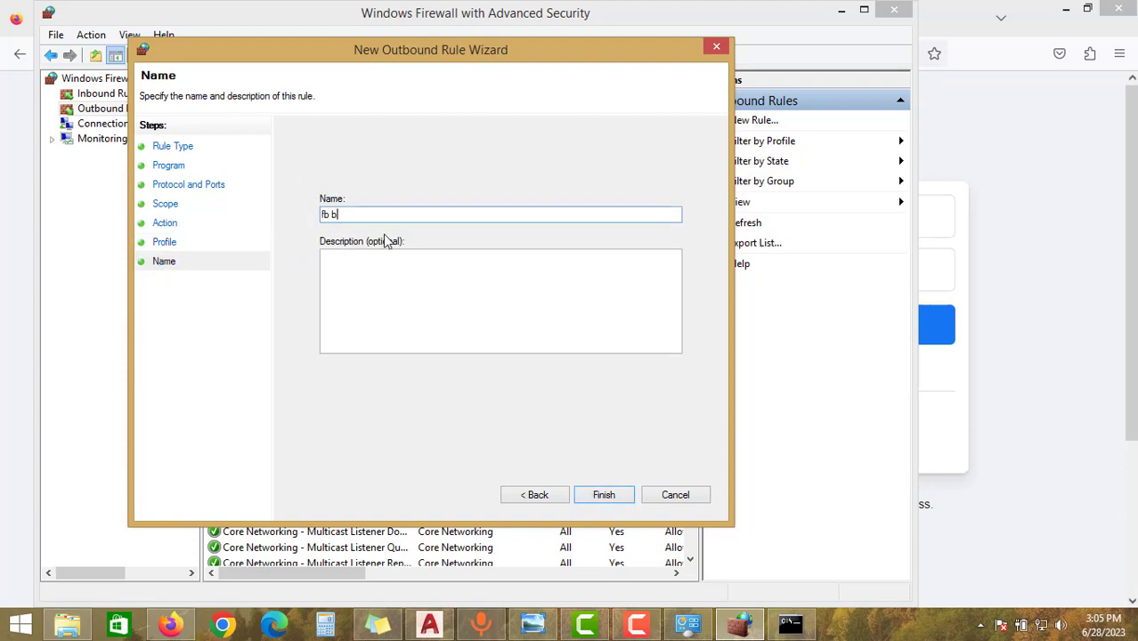
left_click(602, 495)
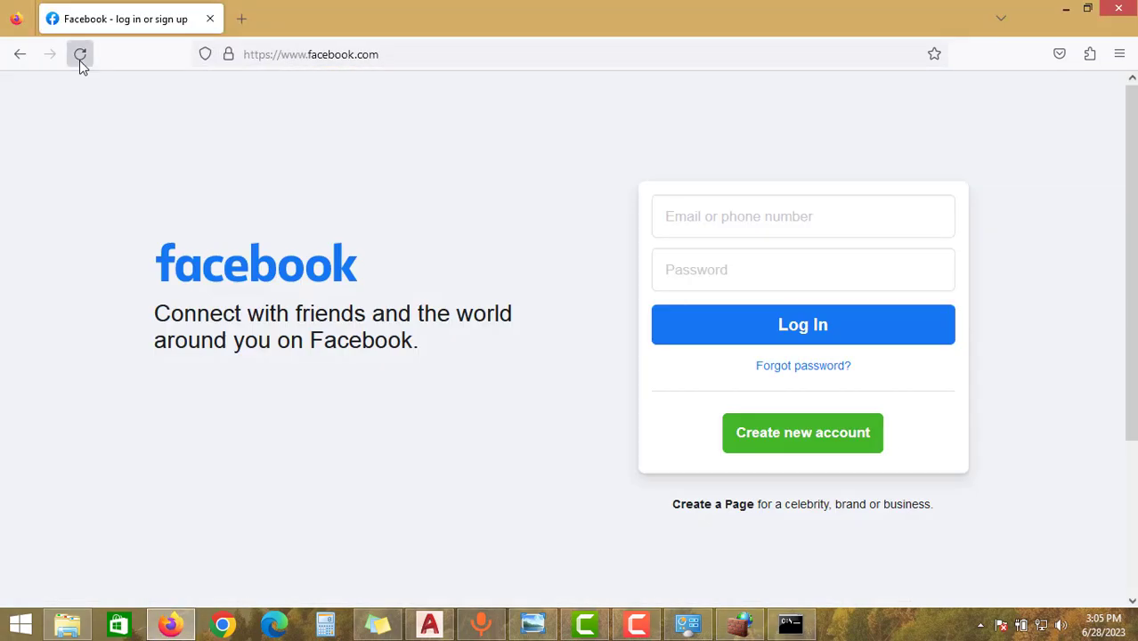
Reload facebook.com in Firefox and Chrome to see it blocked, then delete the fb block rule
left_click(80, 54)
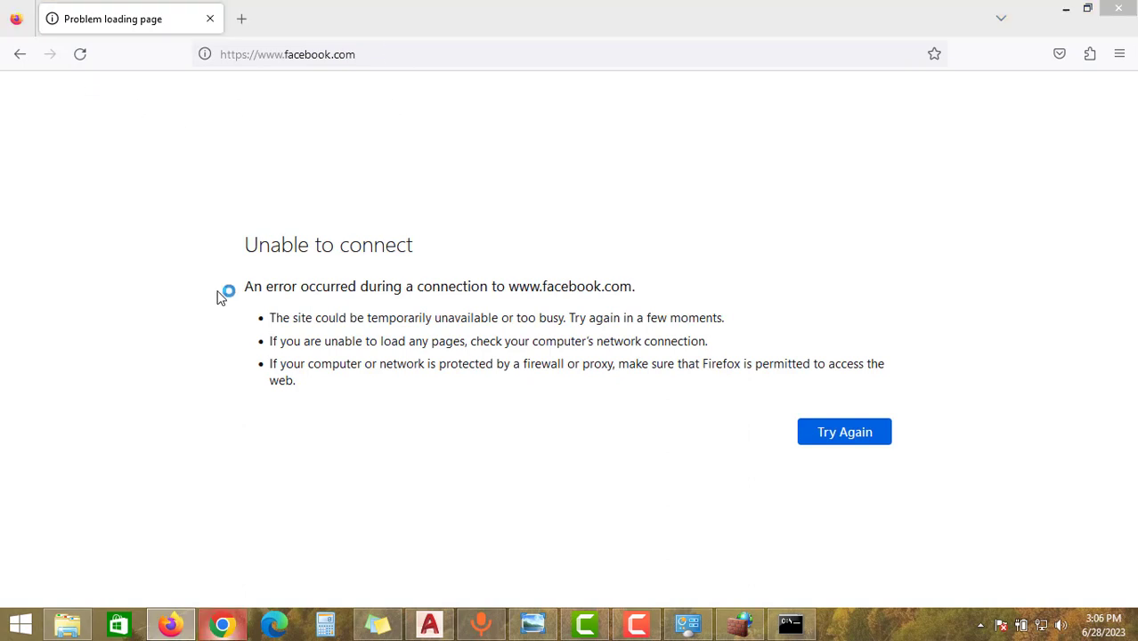
left_click(223, 624)
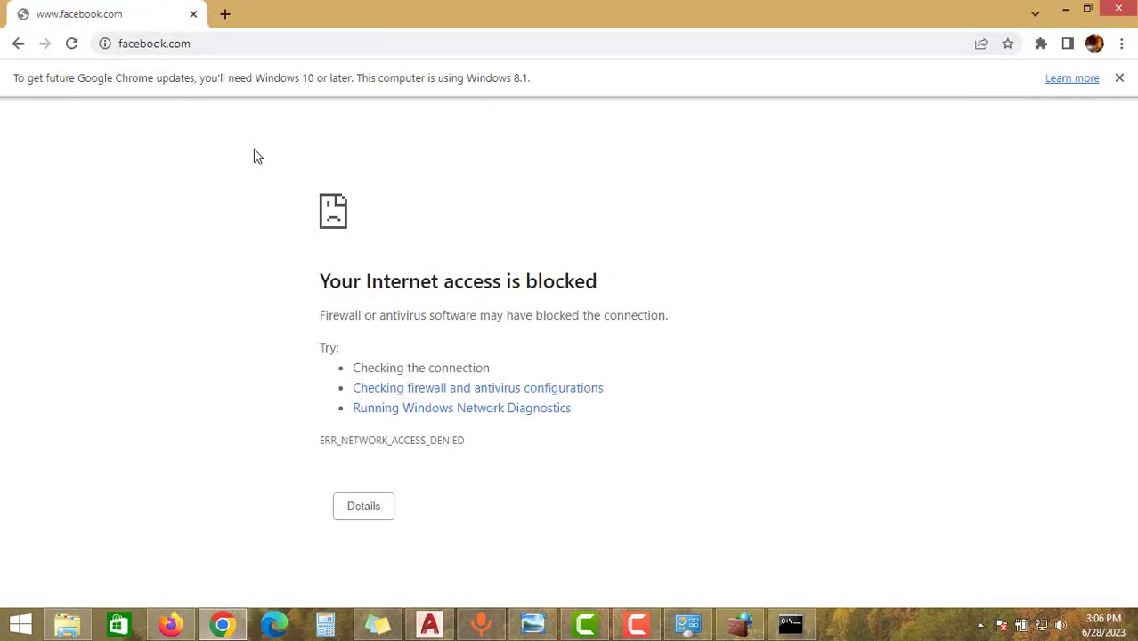
left_click(1118, 78)
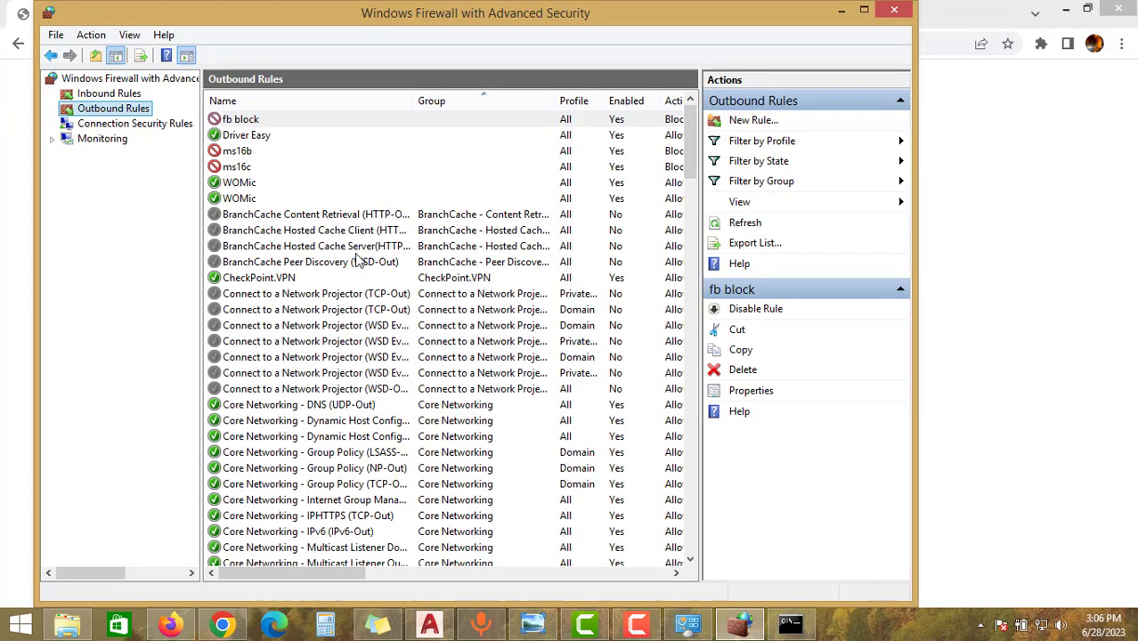
left_click(240, 118)
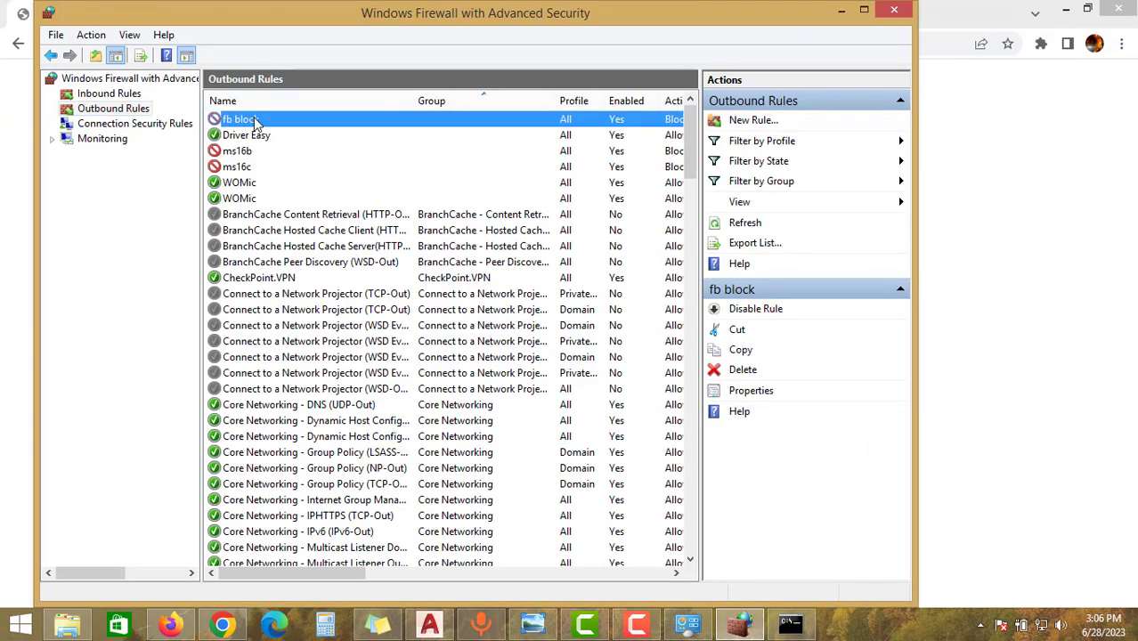
left_click(221, 623)
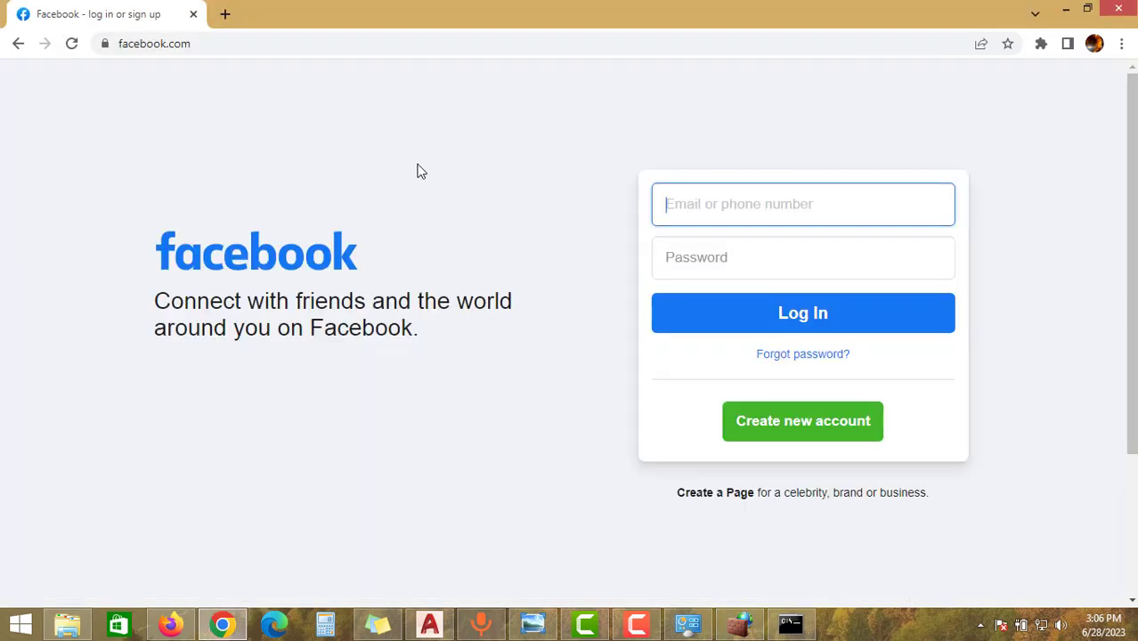
mouse_move(183, 140)
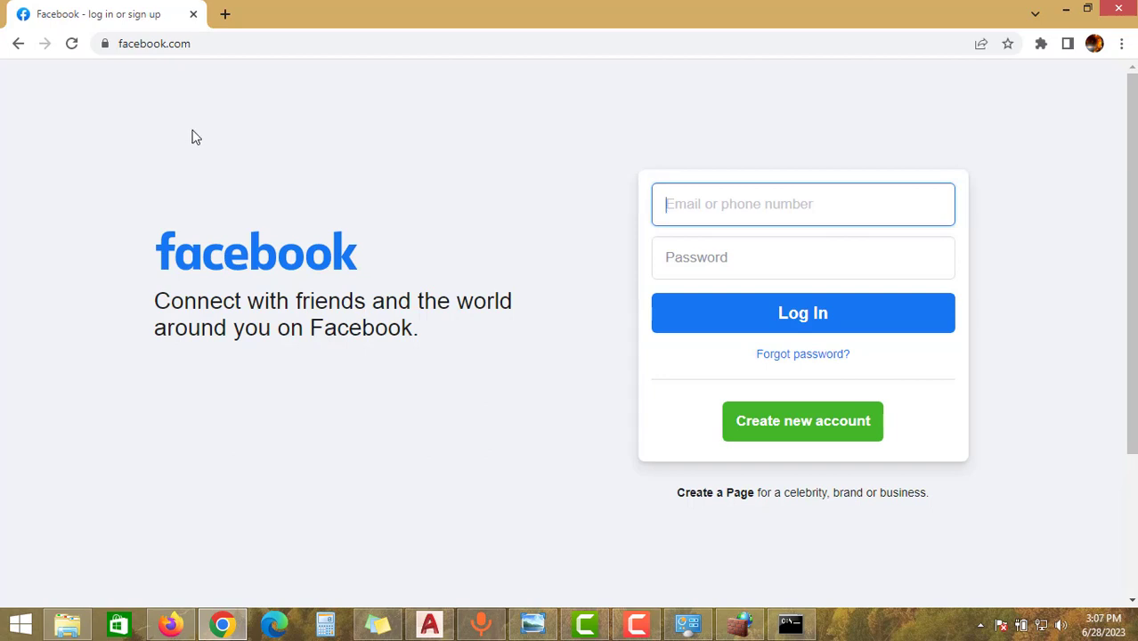
mouse_move(205, 120)
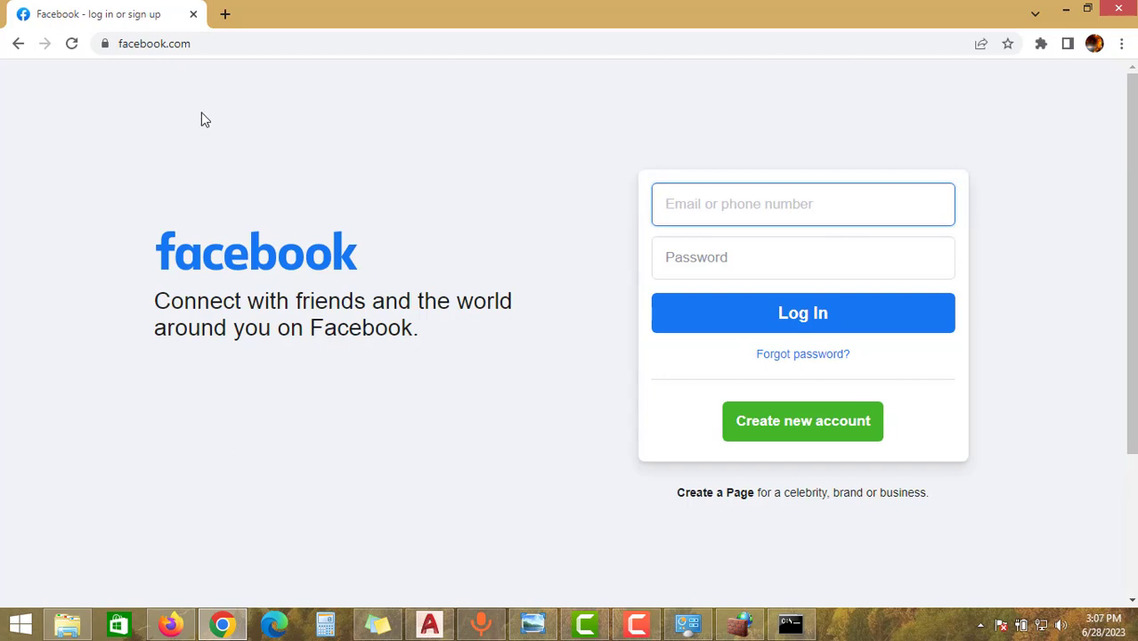
Reload facebook.com in Chrome until the login page loads again
left_click(802, 203)
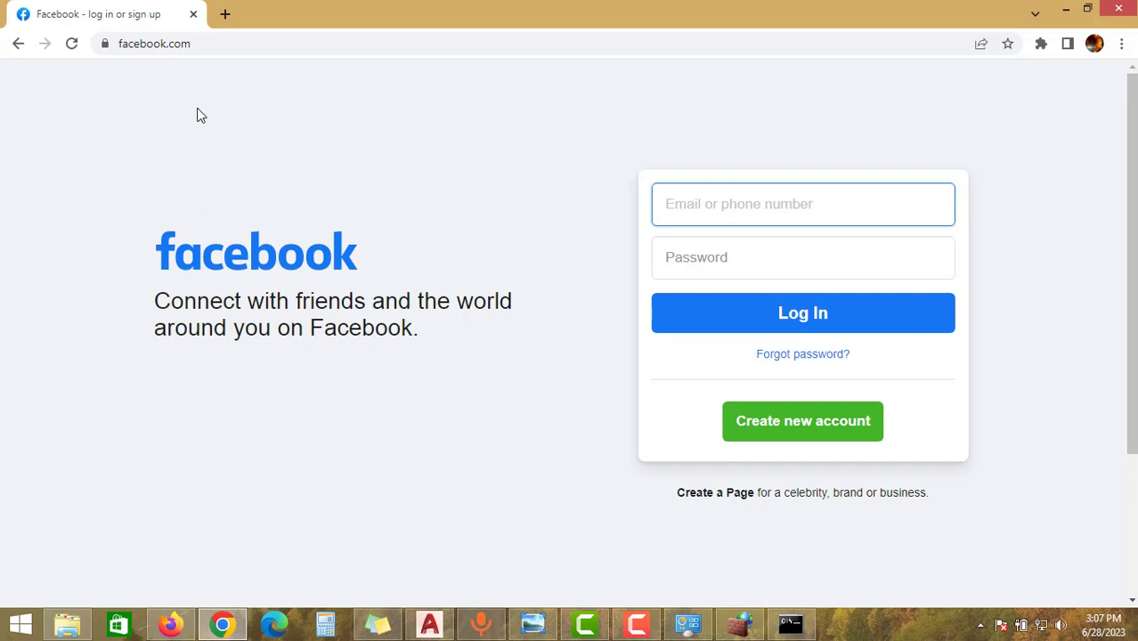
left_click(801, 203)
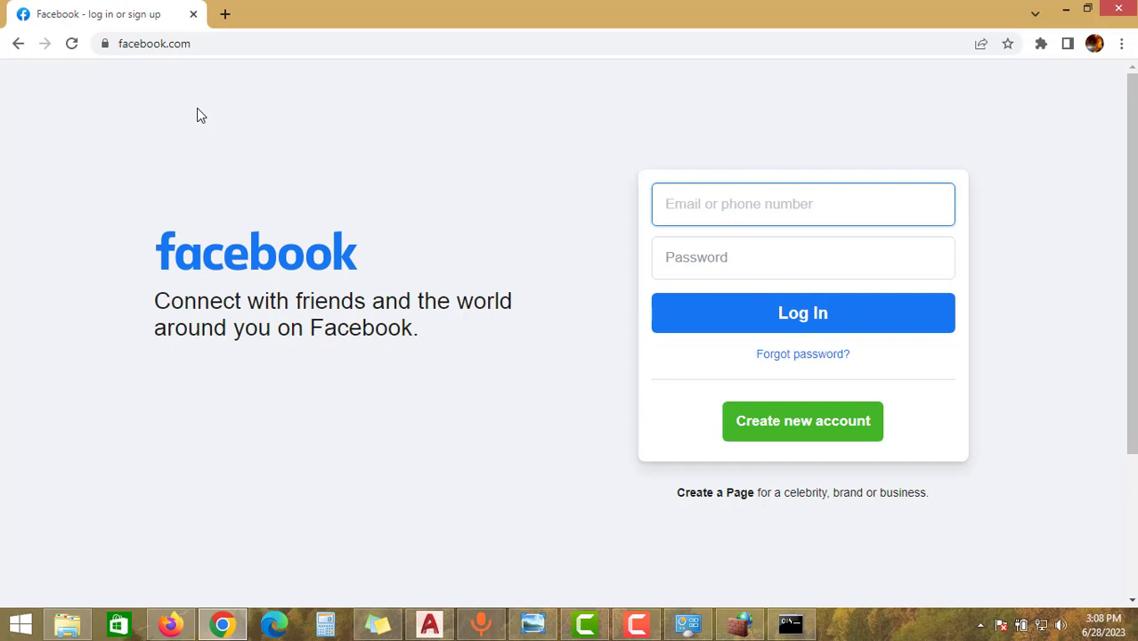
left_click(801, 203)
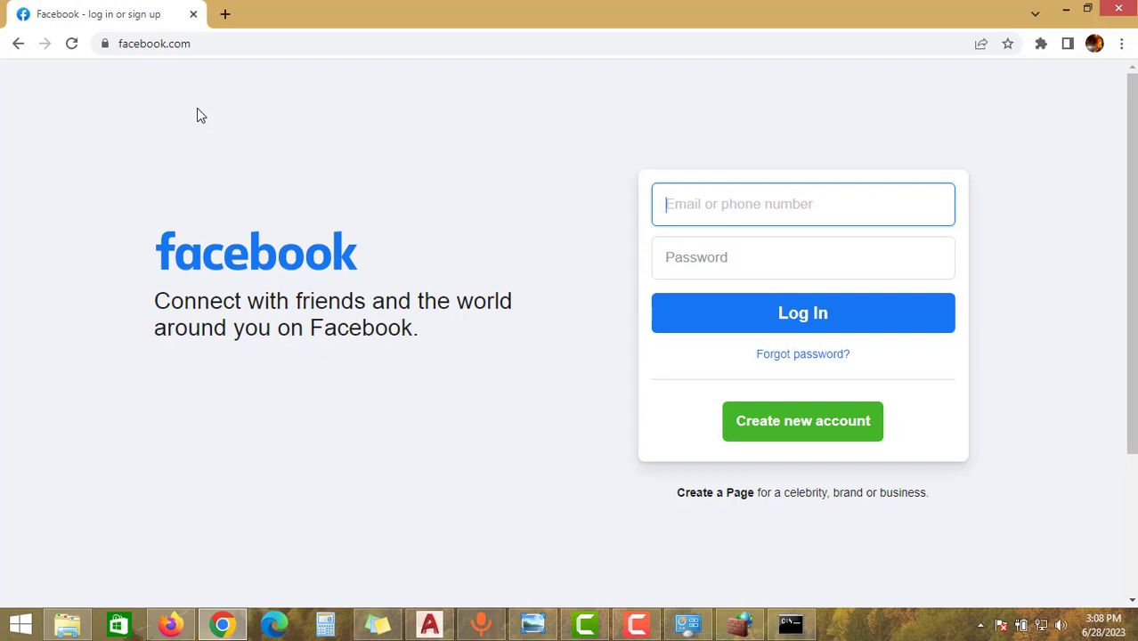